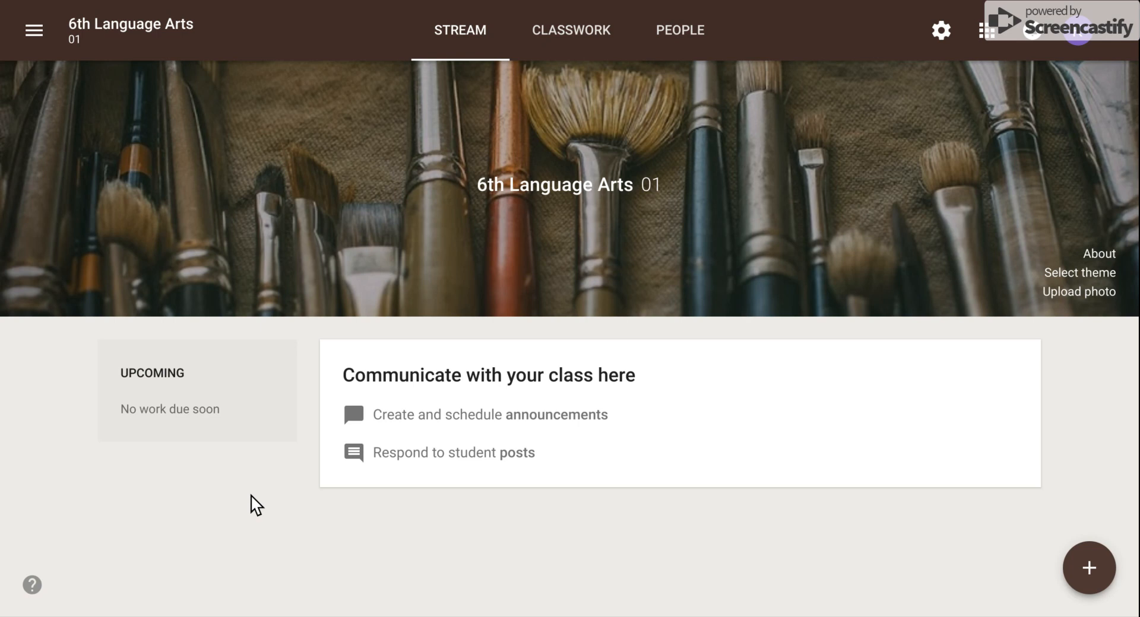
pyautogui.moveTo(315, 174)
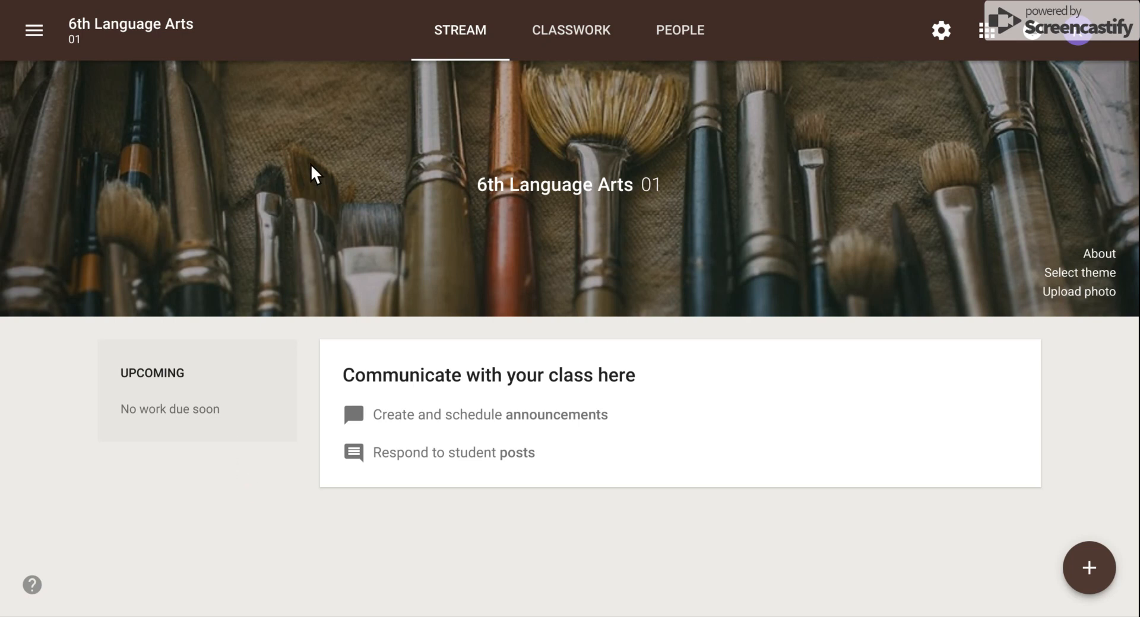
pyautogui.moveTo(342, 156)
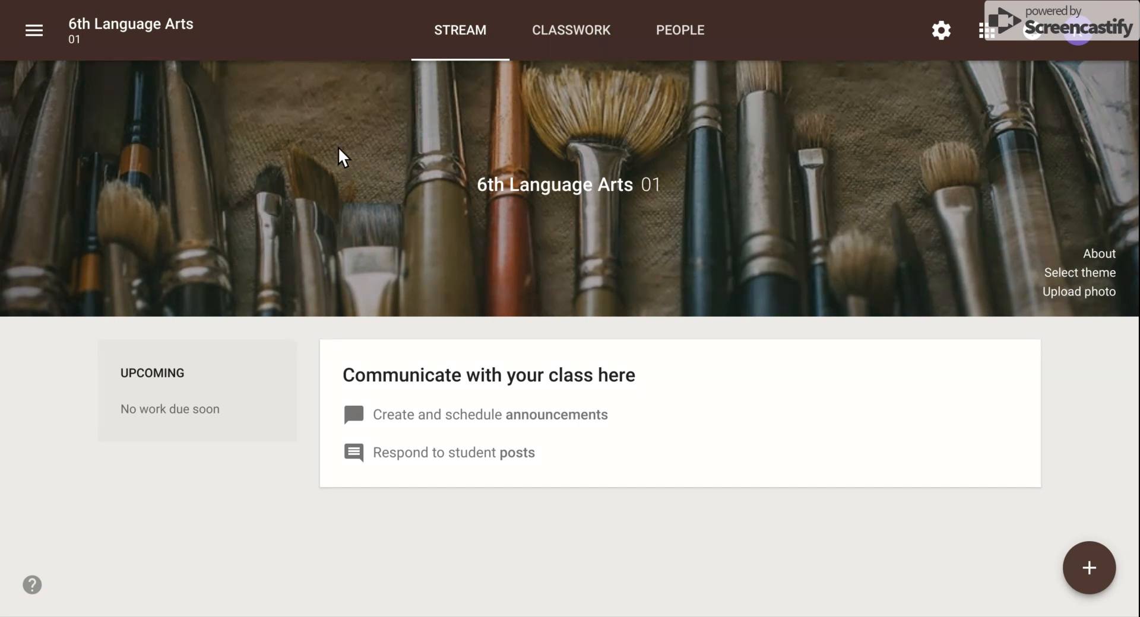
pyautogui.moveTo(679, 41)
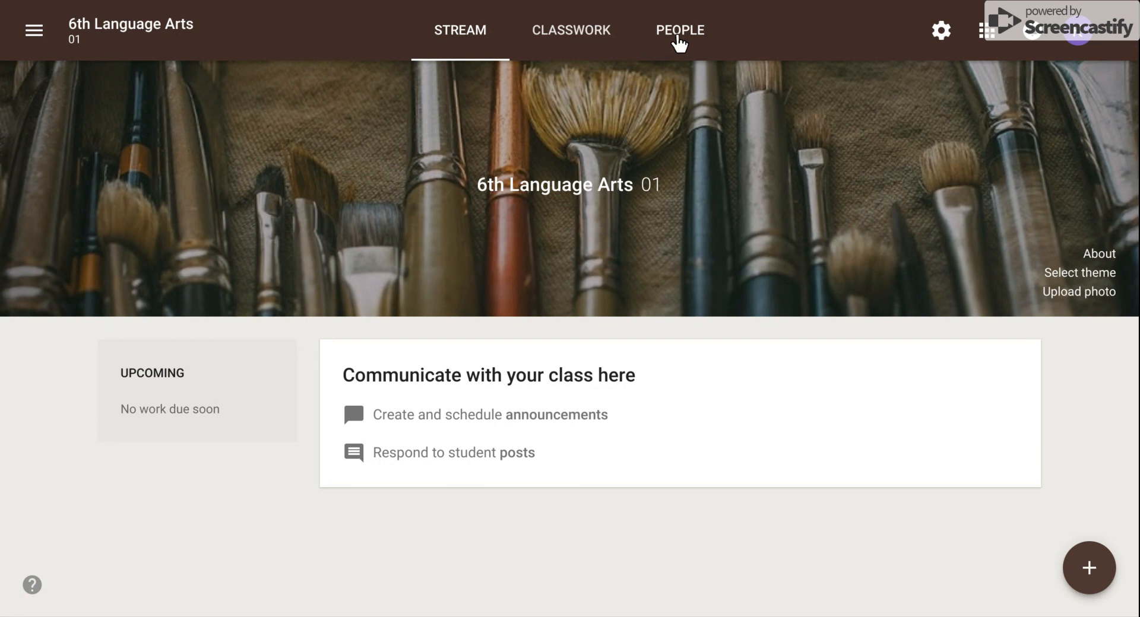
# - Show the 6th Language Arts roster with one teacher and no students
pyautogui.click(679, 30)
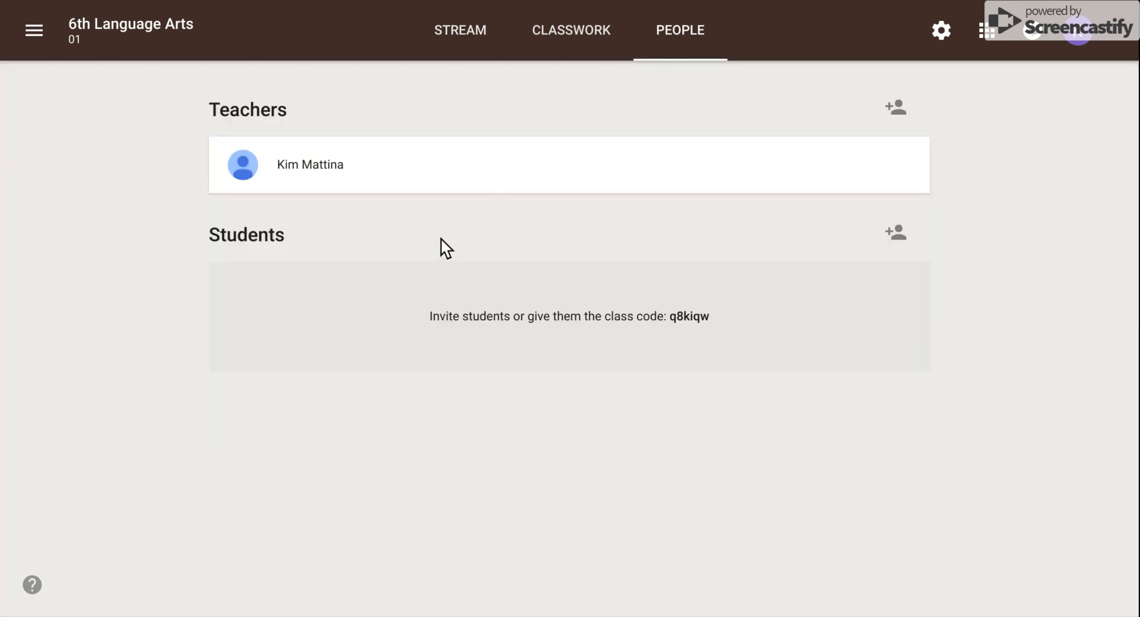
pyautogui.moveTo(274, 95)
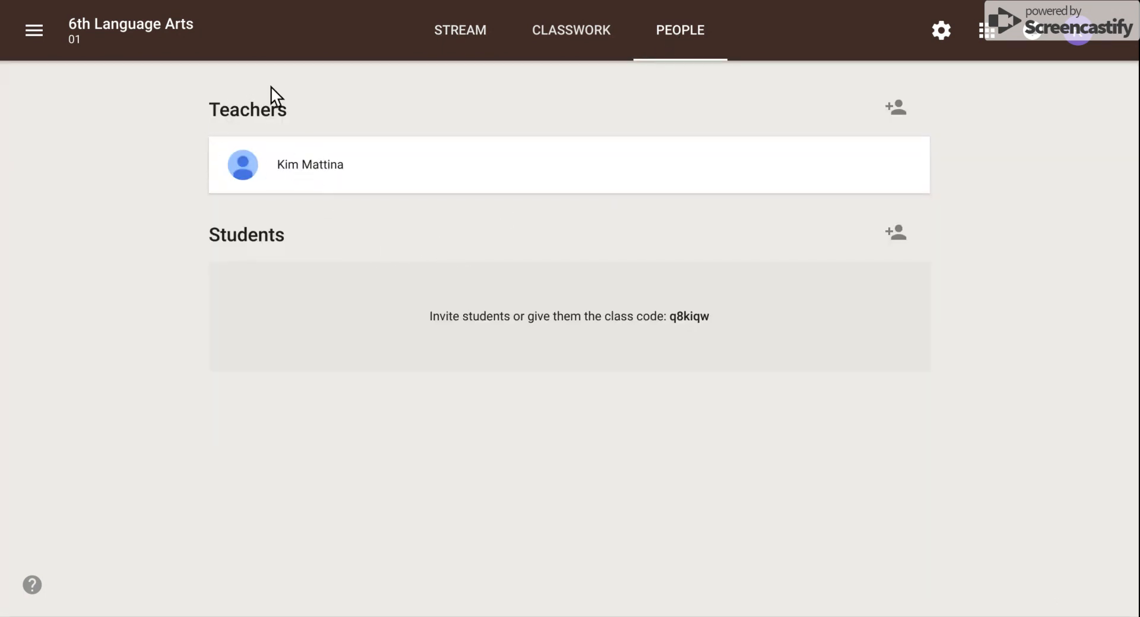
pyautogui.moveTo(254, 292)
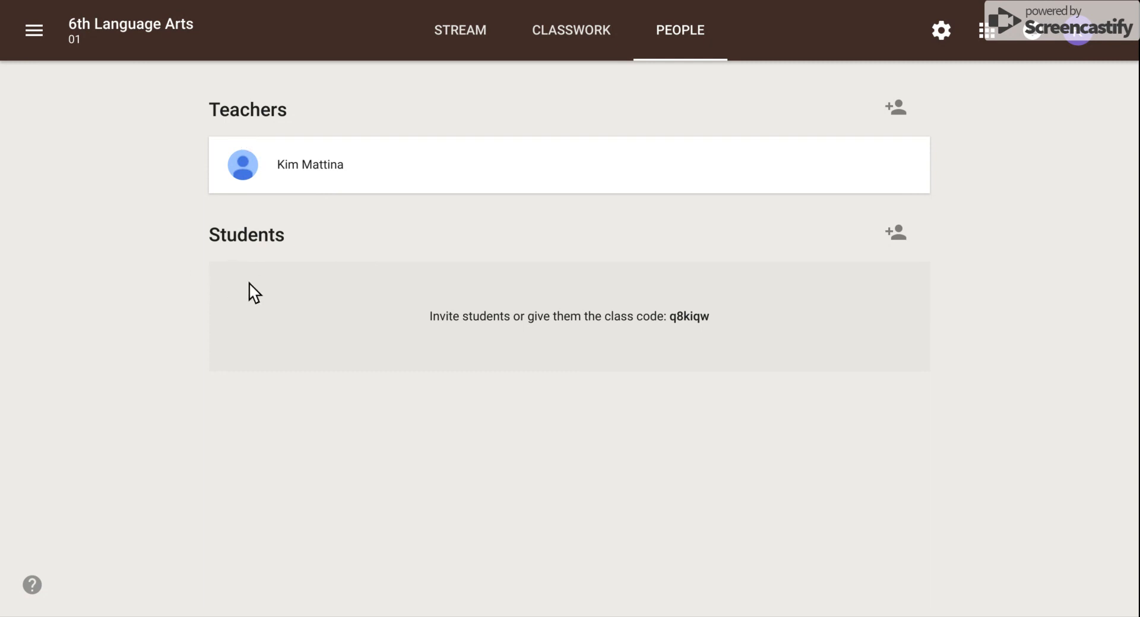
pyautogui.moveTo(895, 232)
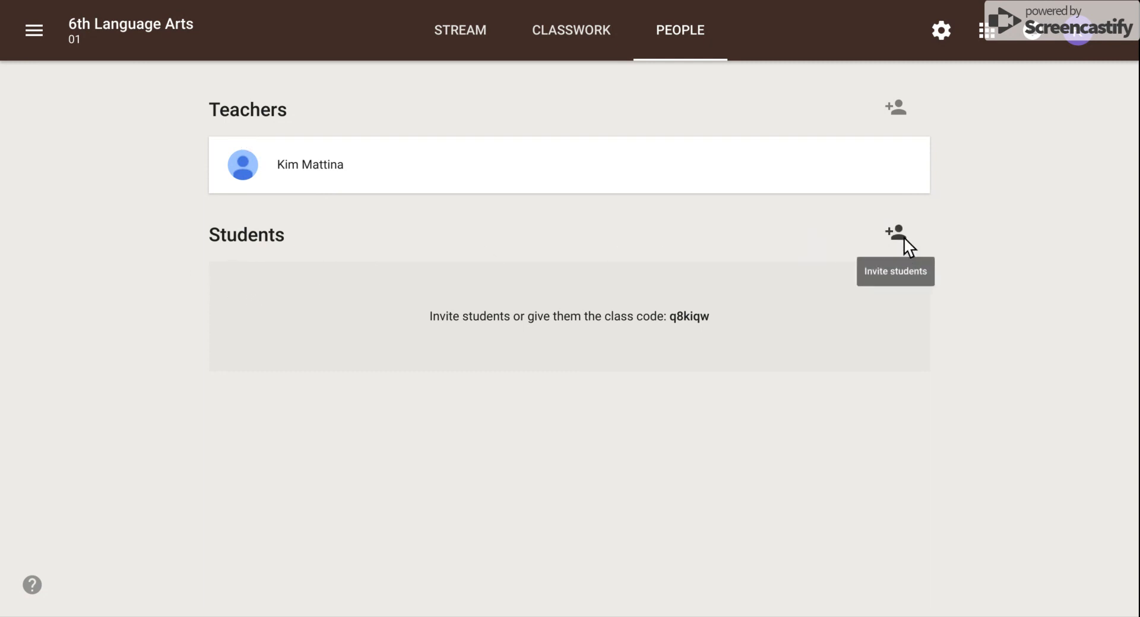
pyautogui.moveTo(901, 244)
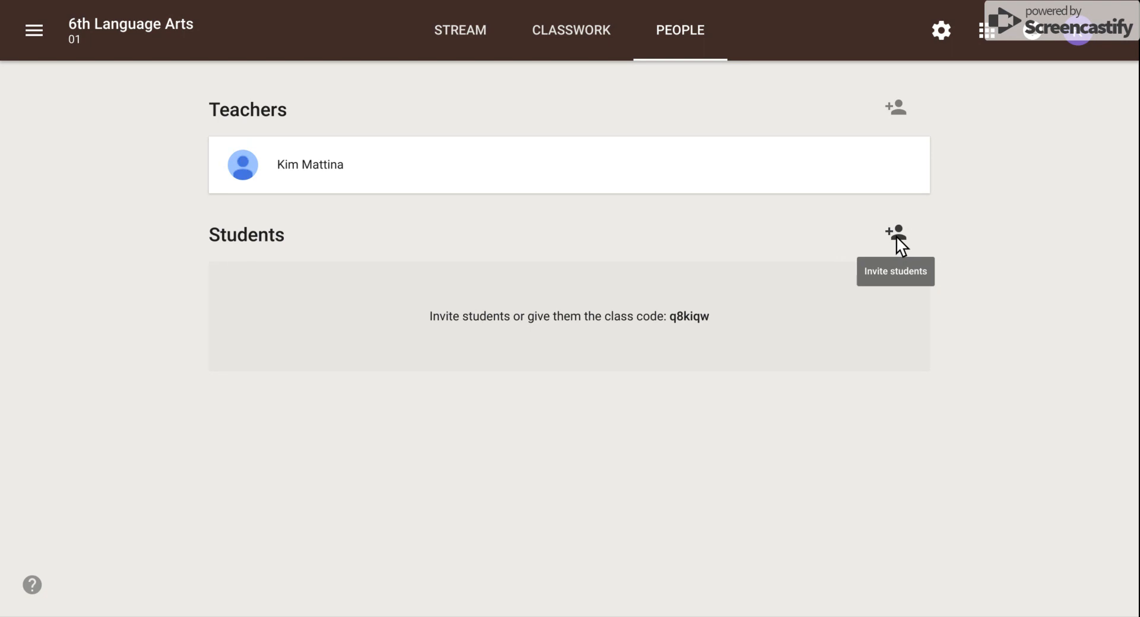
pyautogui.click(896, 232)
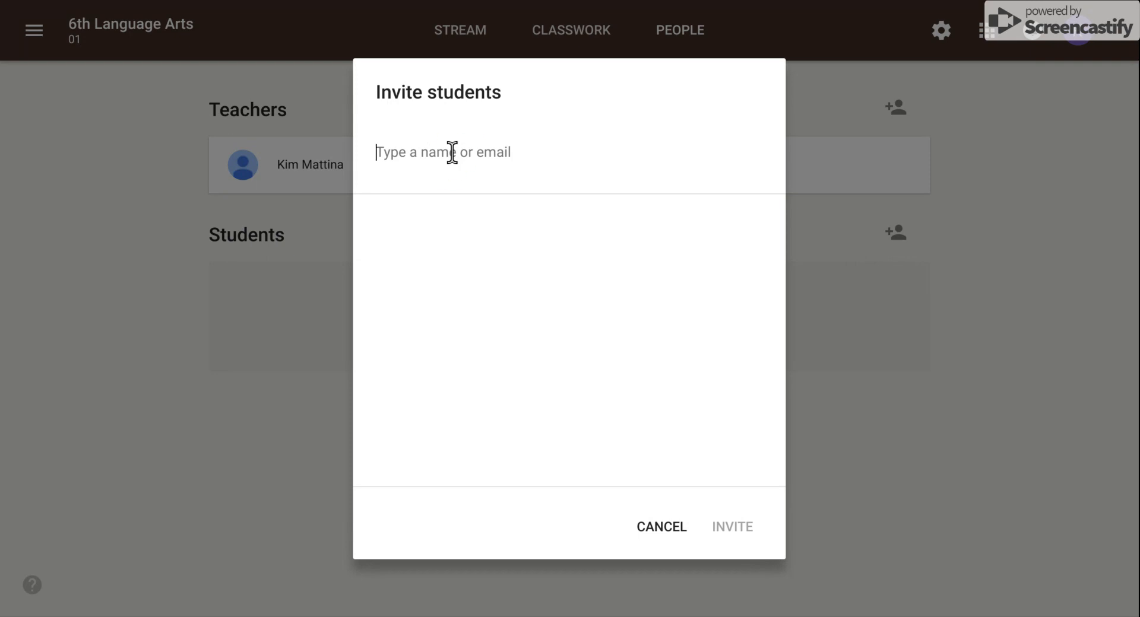
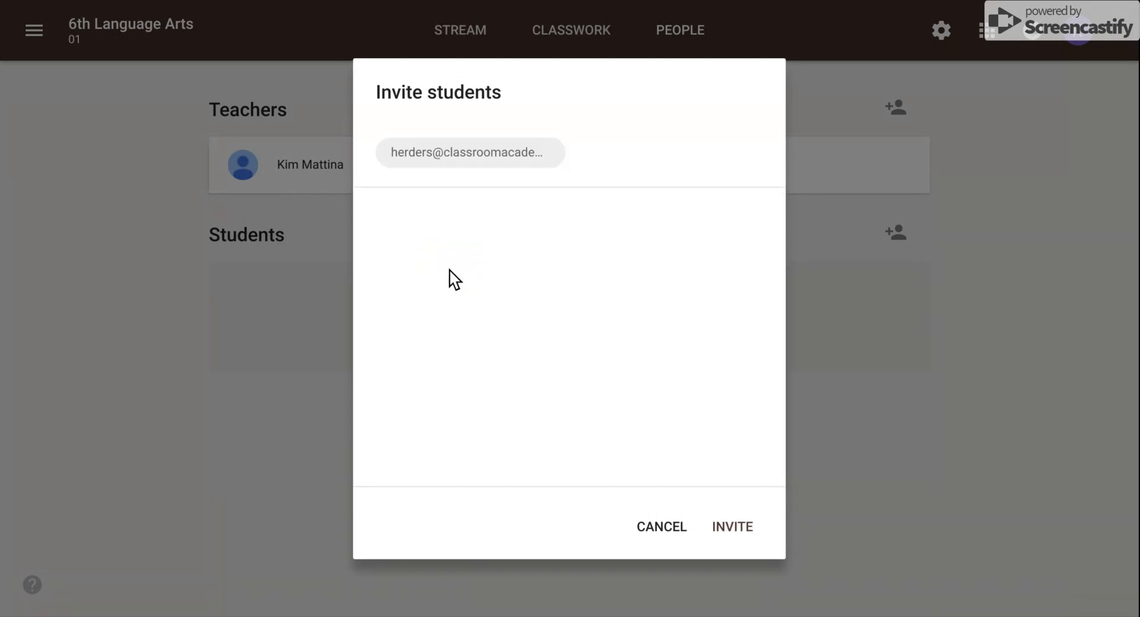
pyautogui.click(731, 526)
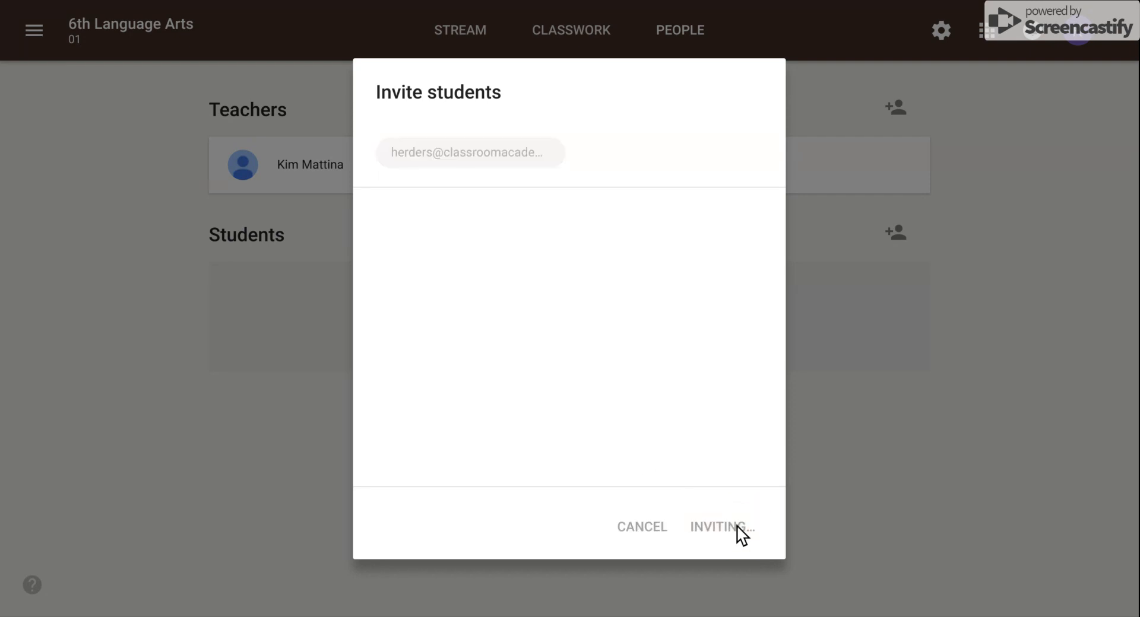
# - Confirm the invited student email now appears under Students
pyautogui.click(721, 526)
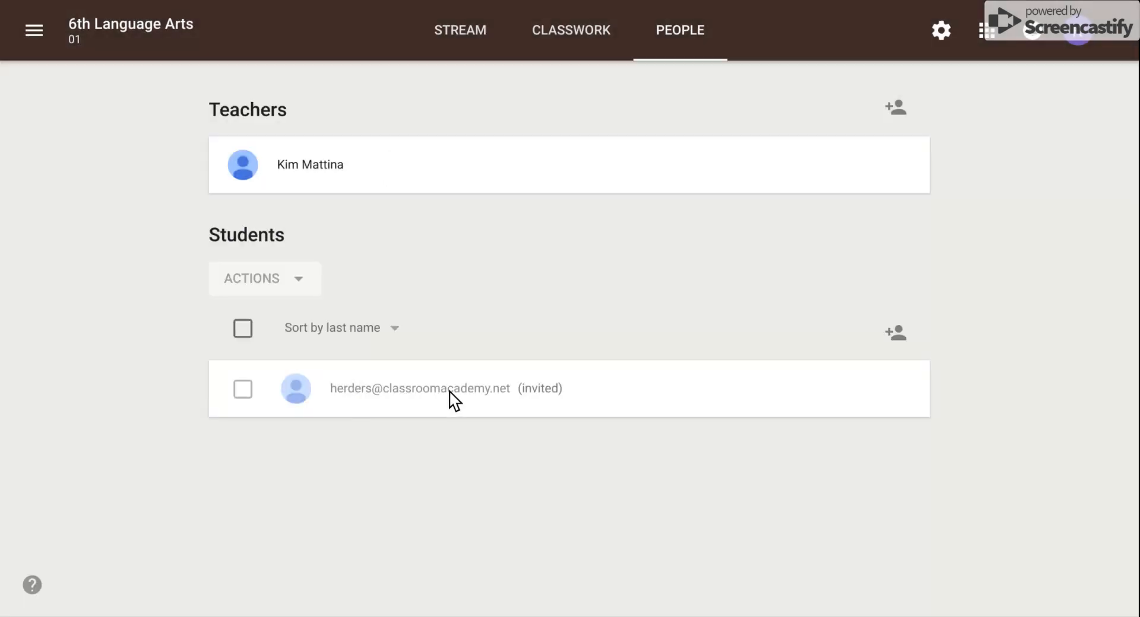
pyautogui.moveTo(516, 238)
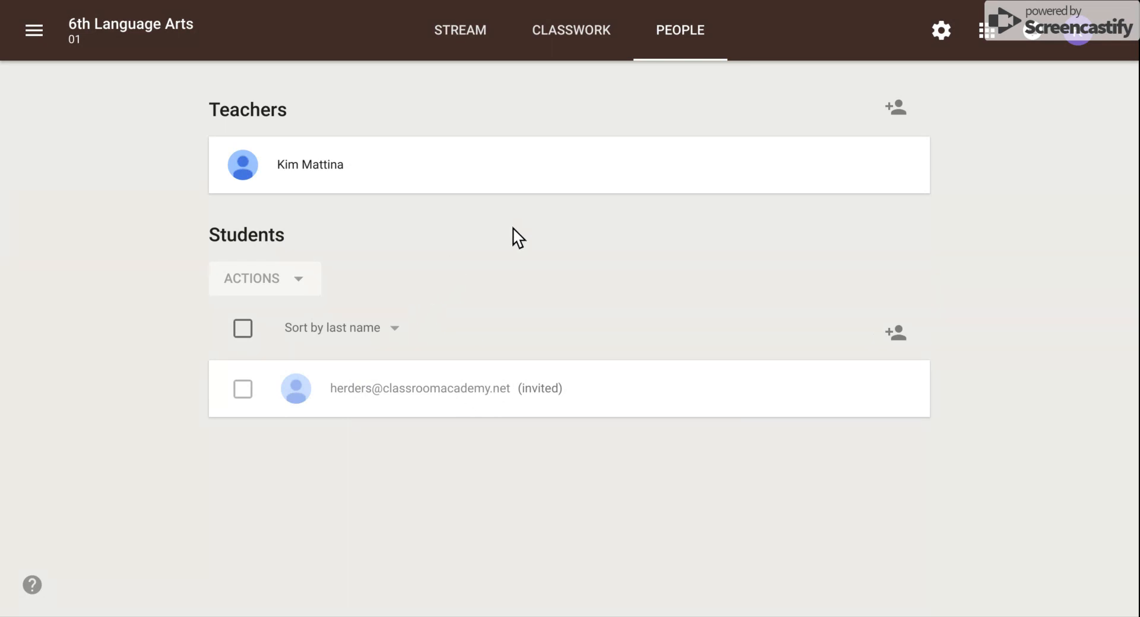
pyautogui.moveTo(818, 76)
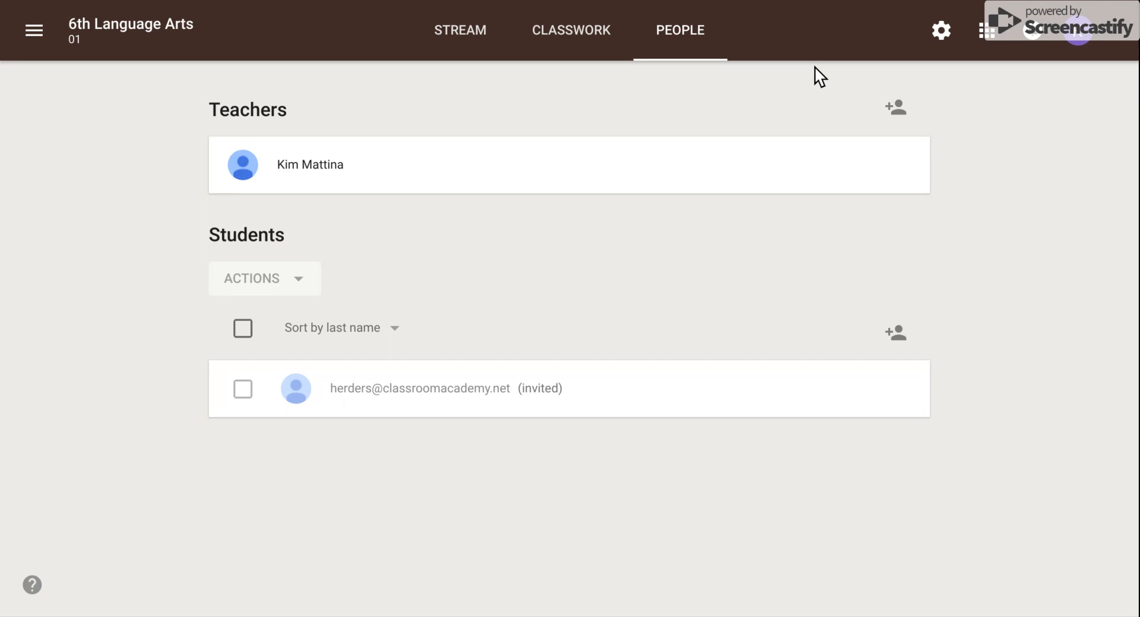